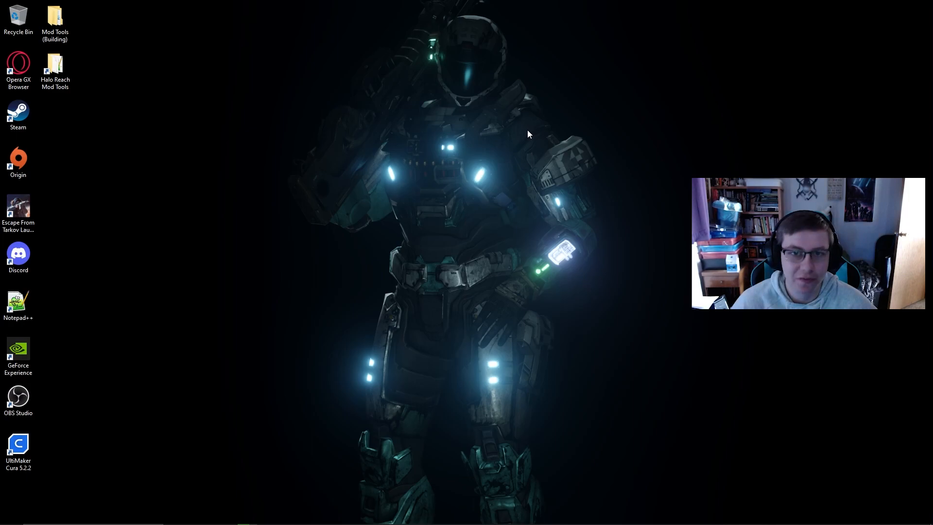
mouse_move(525, 135)
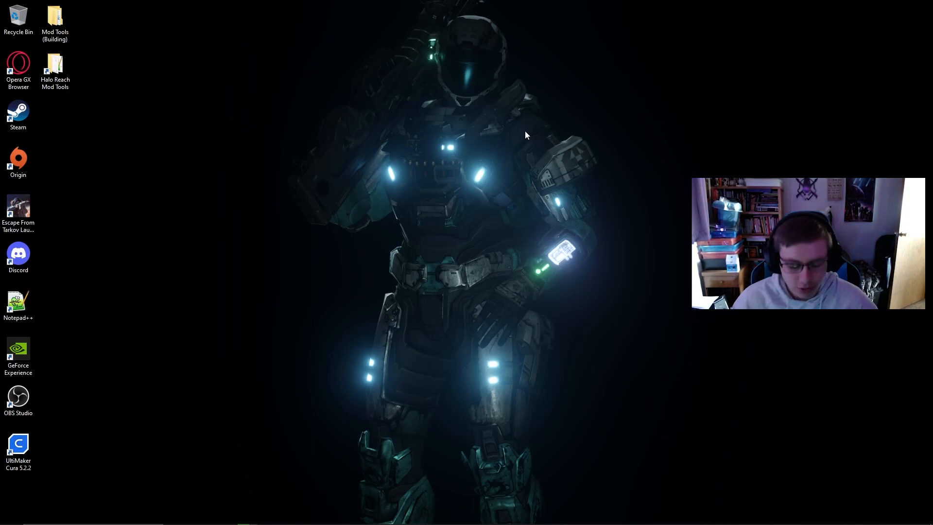
mouse_move(54, 70)
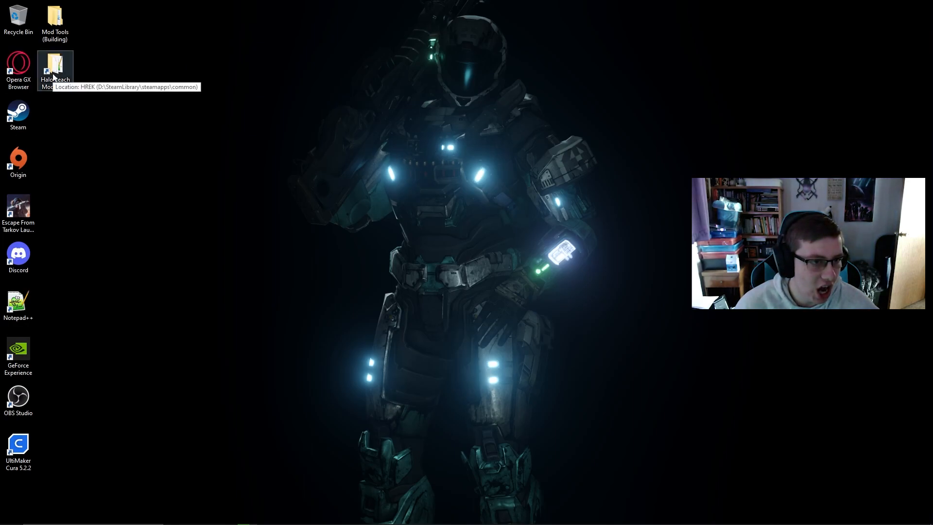
Launch a Command Prompt at the Halo Reach Mod Tools (HREK) folder via cmd in the address bar
double_click(54, 68)
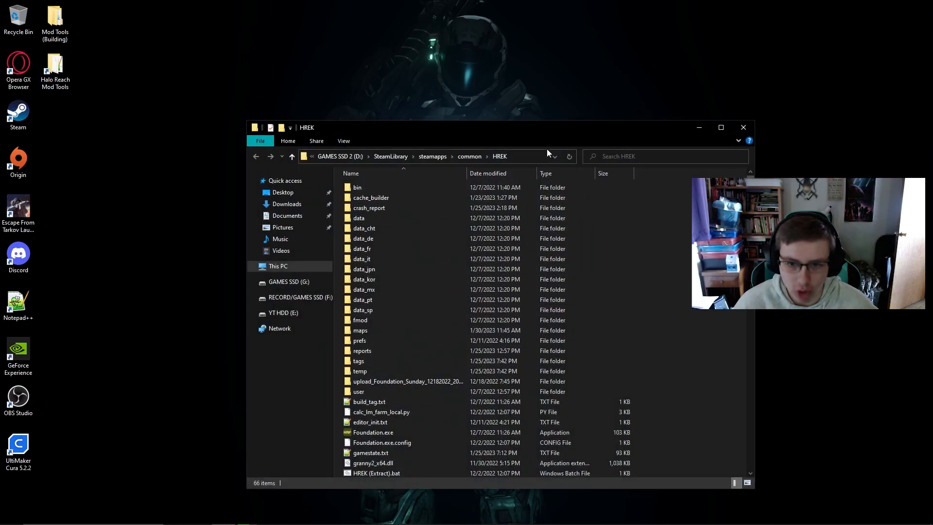
mouse_move(512, 156)
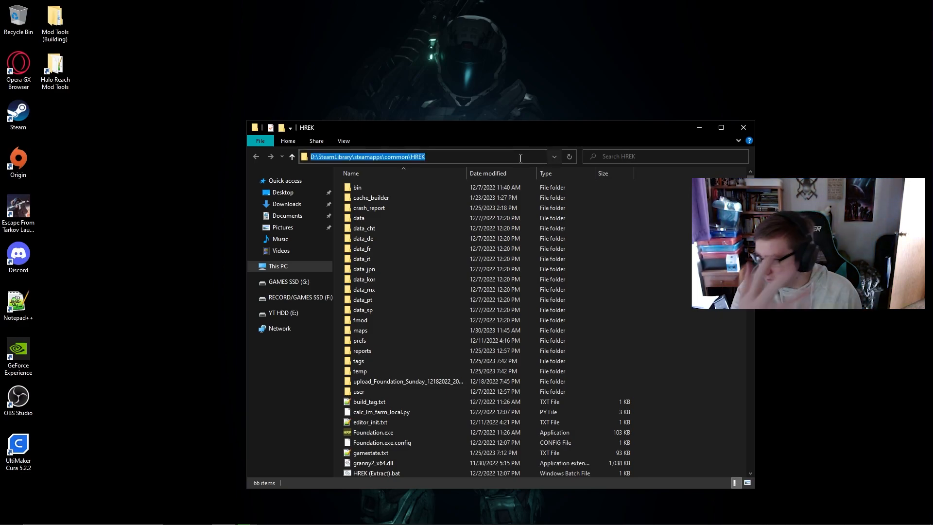
type("cm")
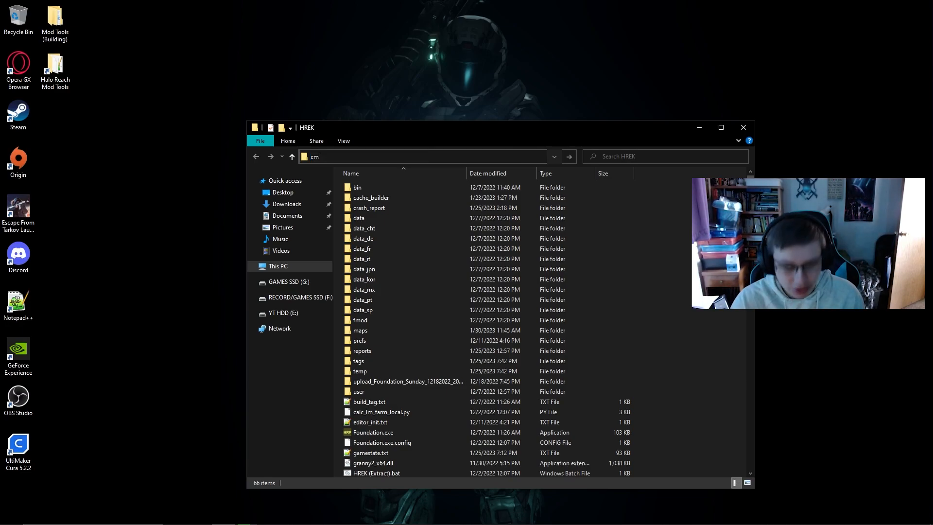
key("Return")
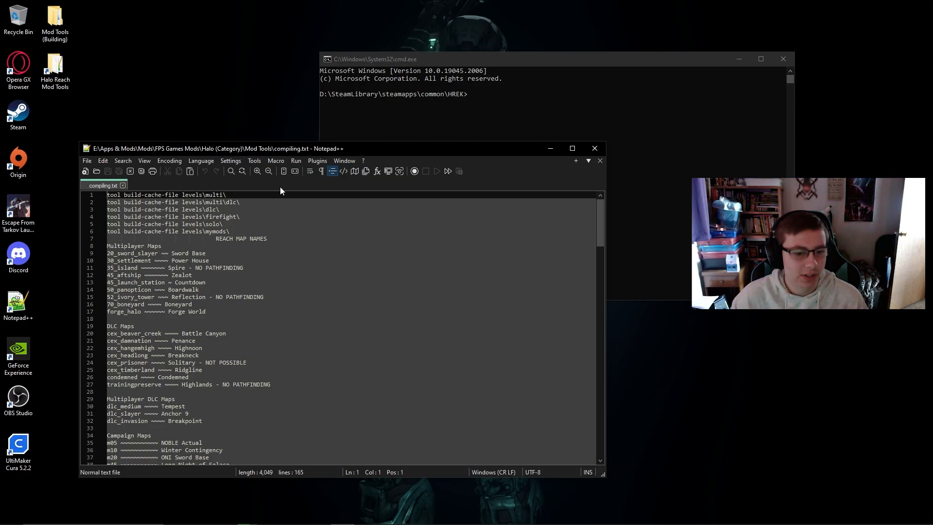
mouse_move(269, 271)
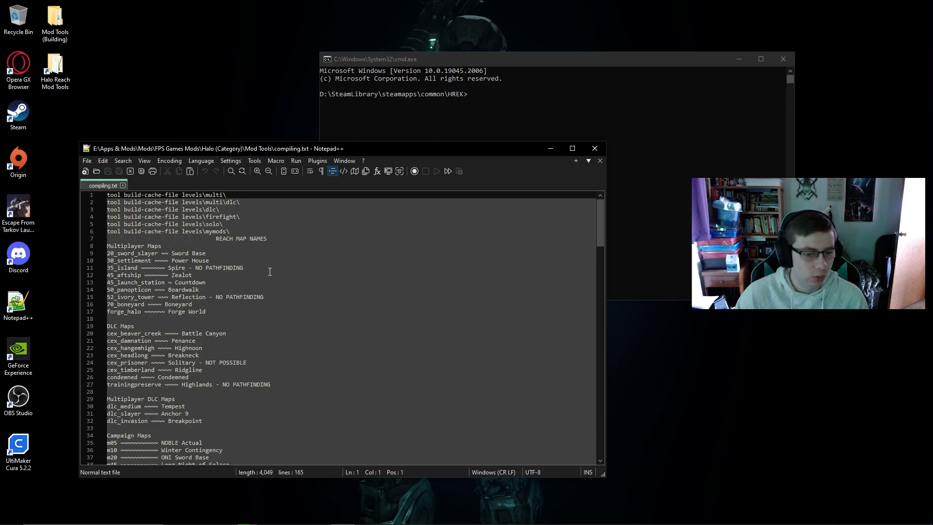
Review compiling.txt, noting the Spire and Reflection maps marked no pathfinding
left_click(244, 268)
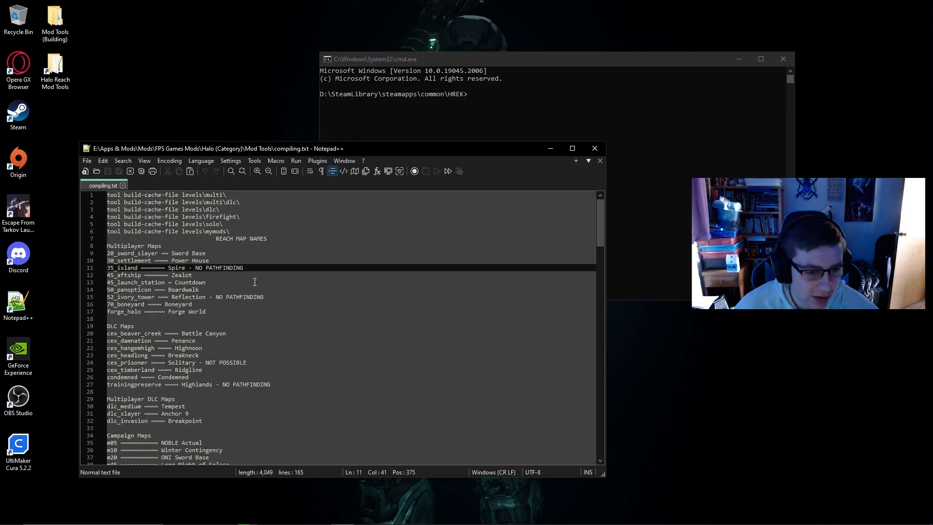
left_click(263, 297)
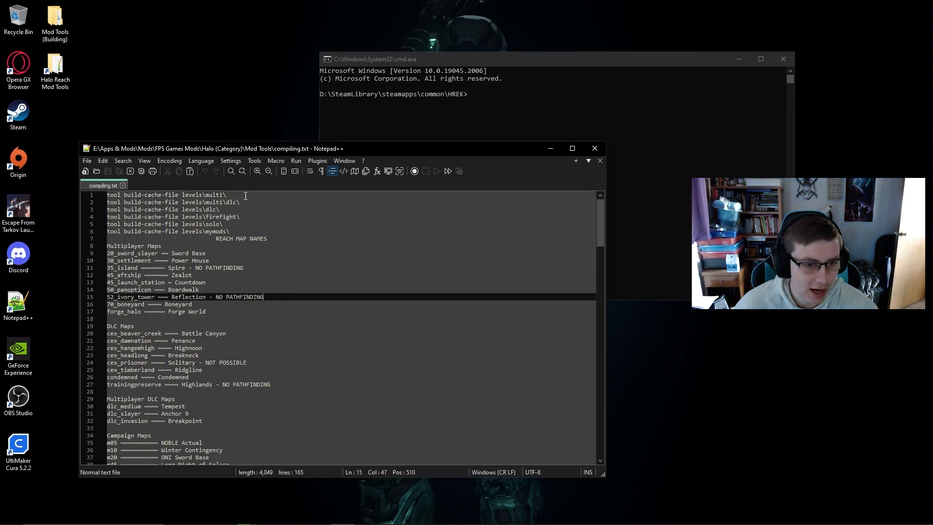
scroll("down", 3)
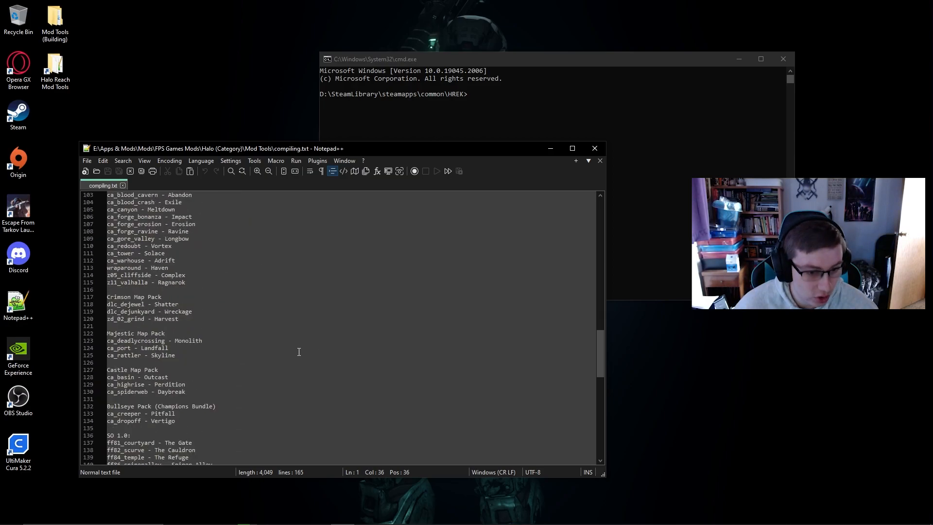
scroll("up", 3)
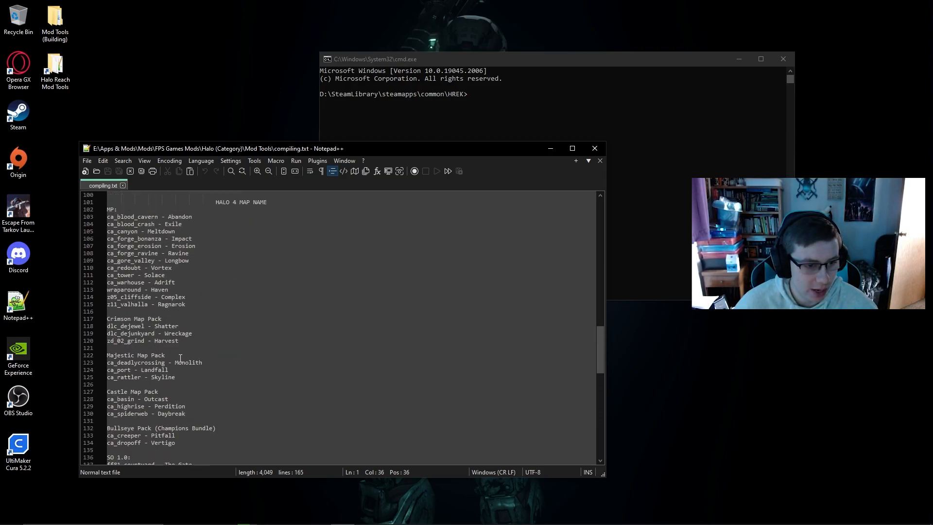
scroll("up", 3)
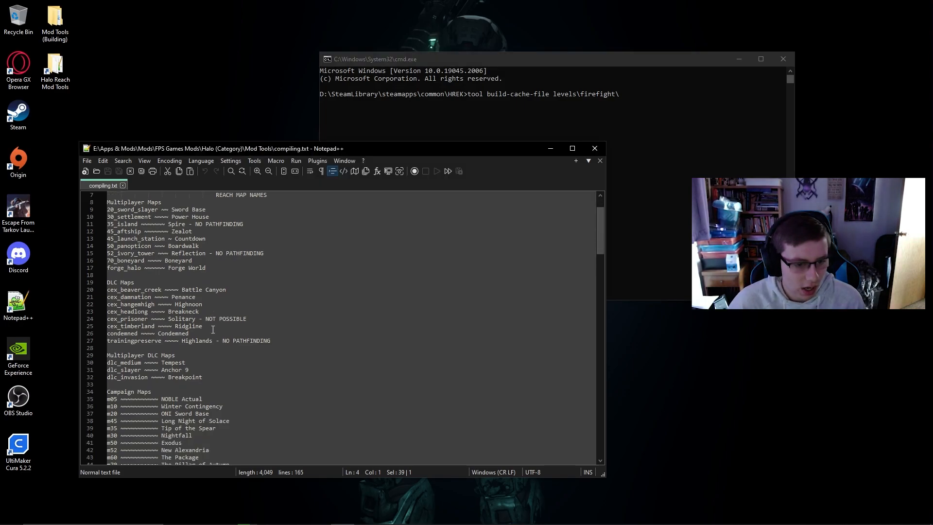
Complete the build-cache-file command with the ff45_corvette firefight level path
scroll("down", 3)
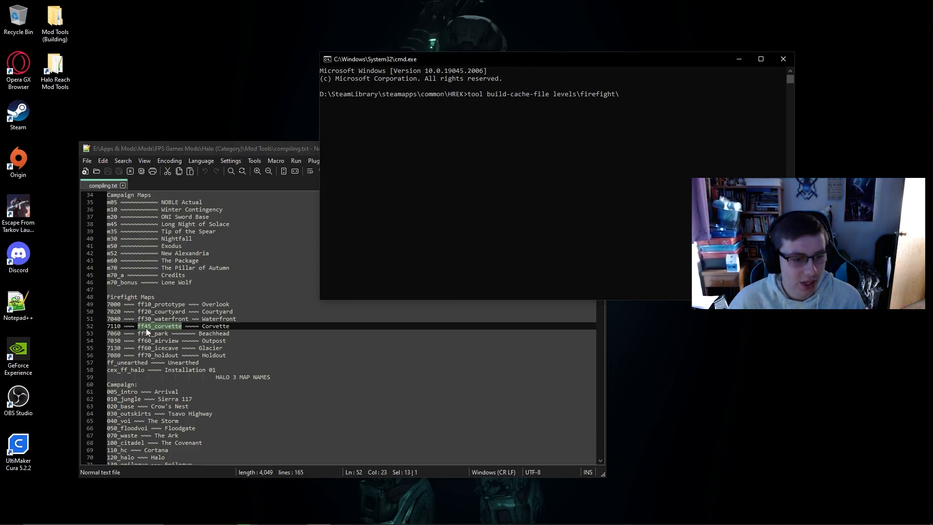
type("ff45_corvette\\ff45_corvette")
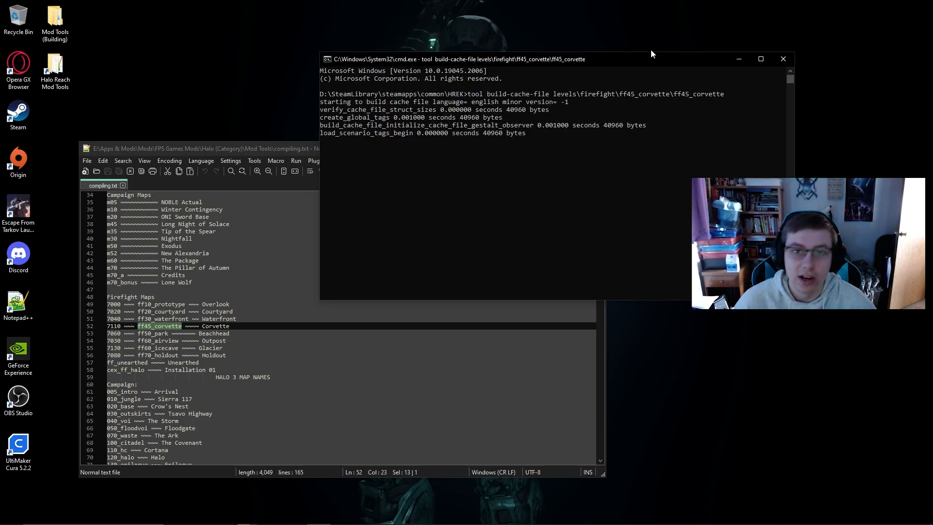
mouse_move(611, 64)
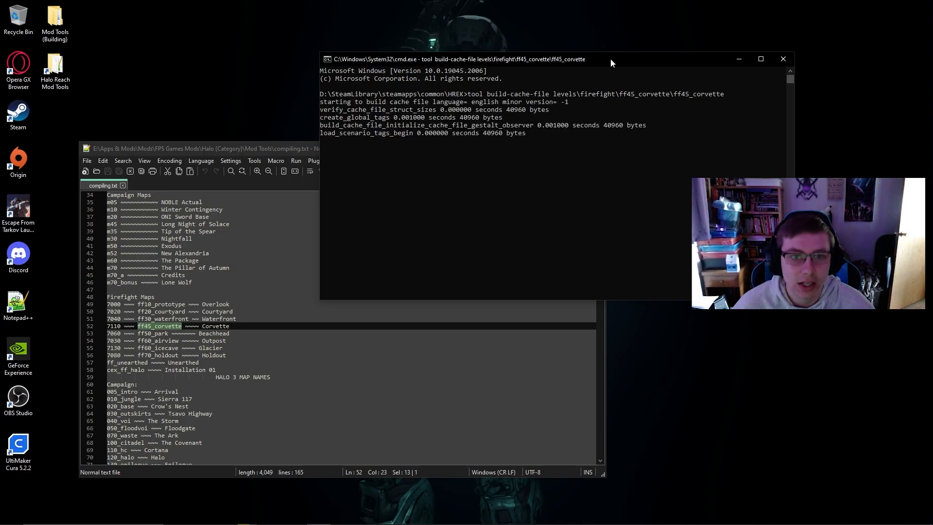
mouse_move(404, 126)
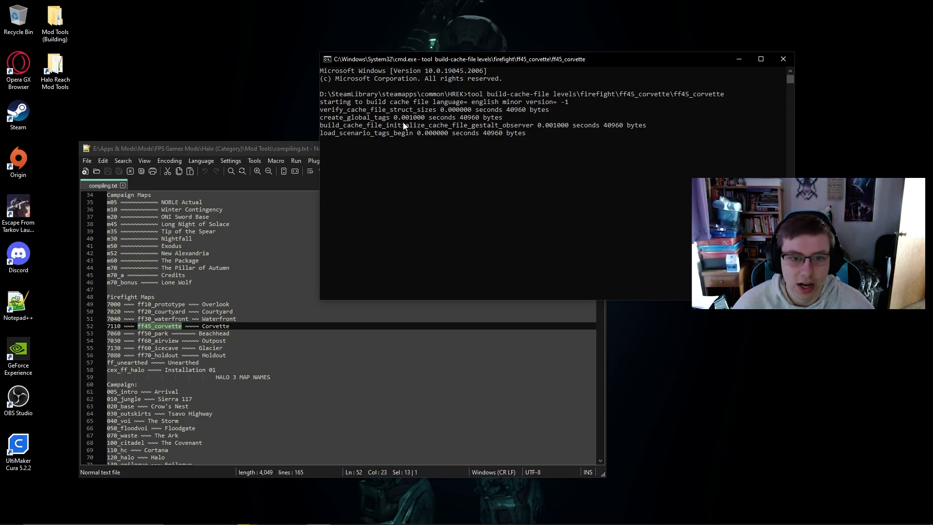
mouse_move(429, 118)
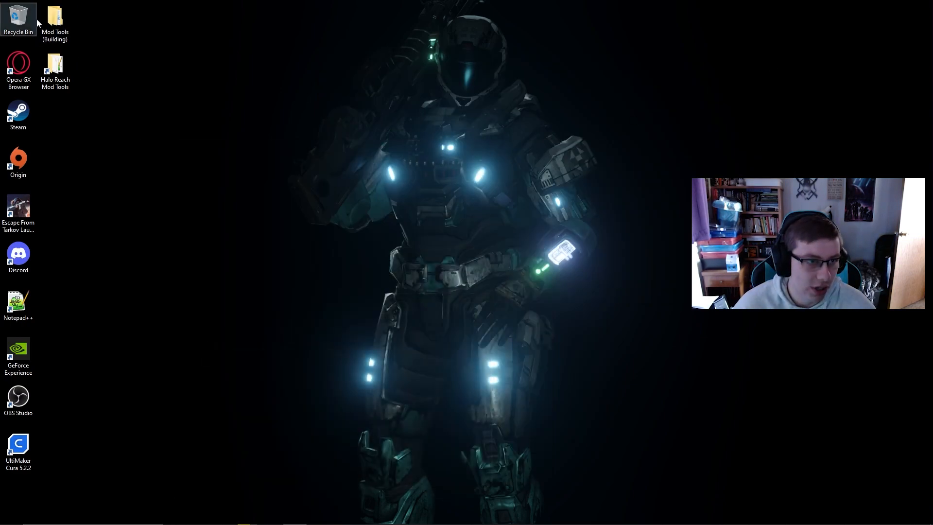
Navigate into the Firefight folder inside Mod Tools (Building)
double_click(54, 17)
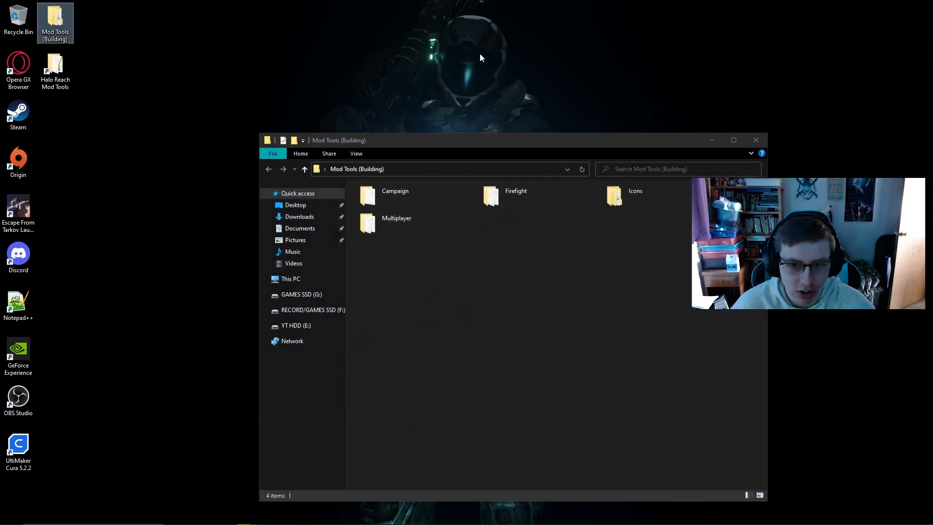
double_click(515, 196)
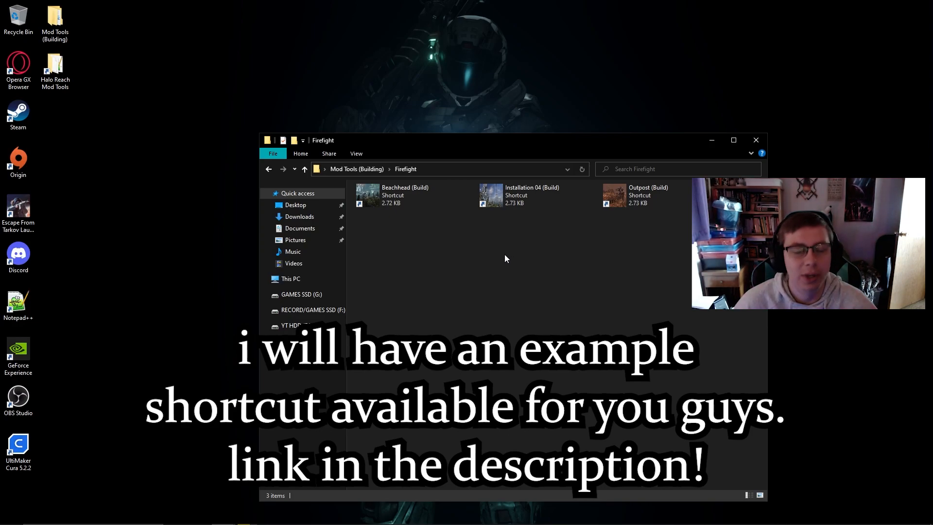
mouse_move(395, 196)
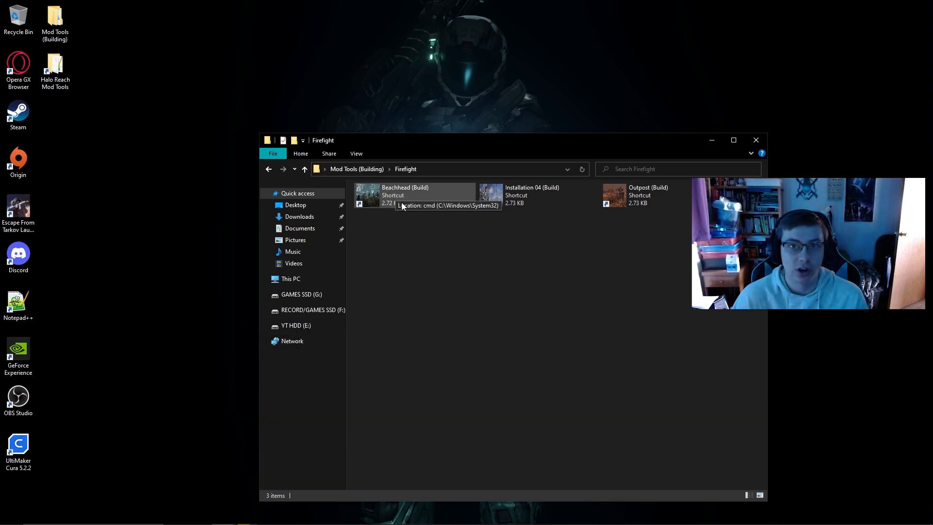
mouse_move(391, 218)
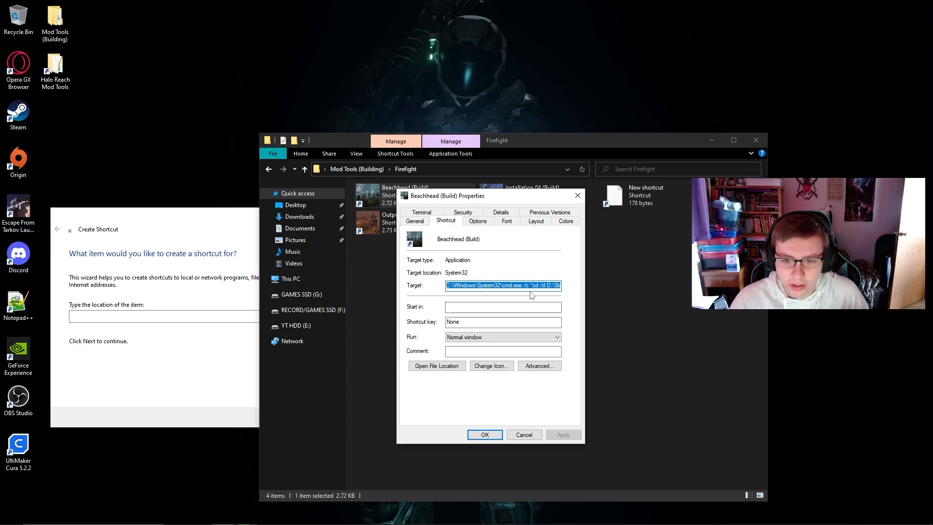
Set the shortcut target to the HREK tool build-cache-file command for levels\firefight\ff45_corvette\ff45_corvette
left_click(531, 285)
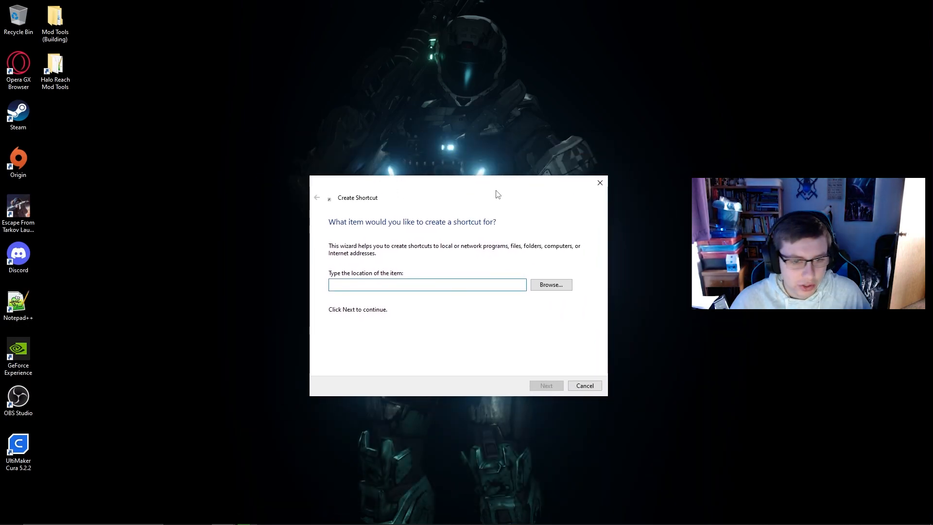
type("common\\HREK & tool build-cache-file levels\\firefight\\ff50_park\\ff50_park")
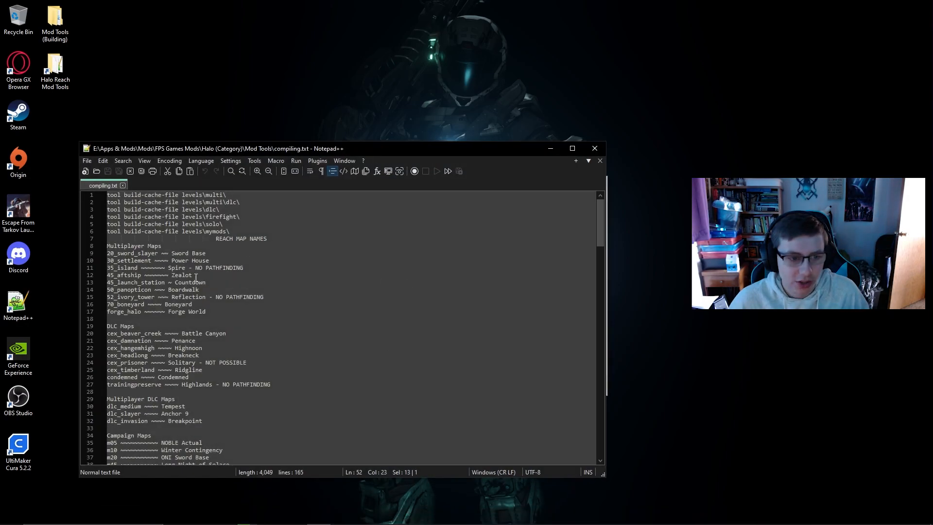
scroll("down", 3)
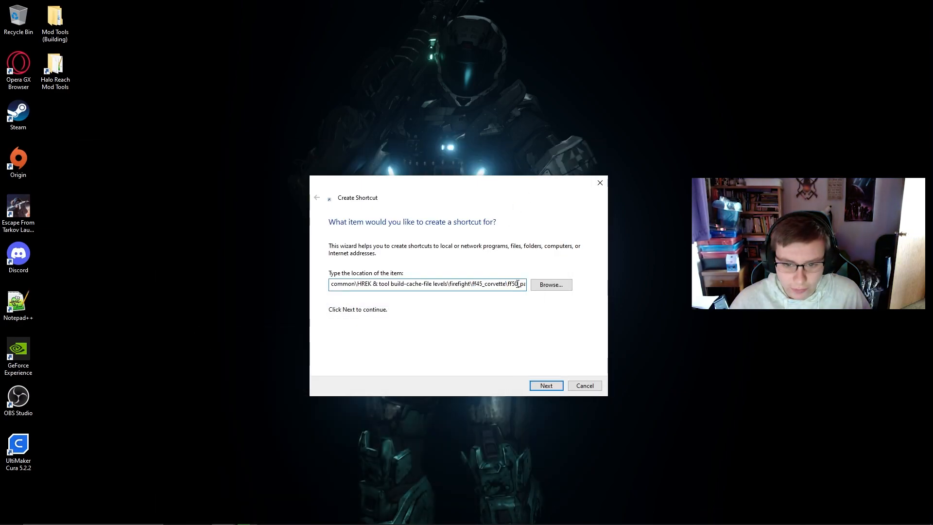
type("\\ff45_corvette")
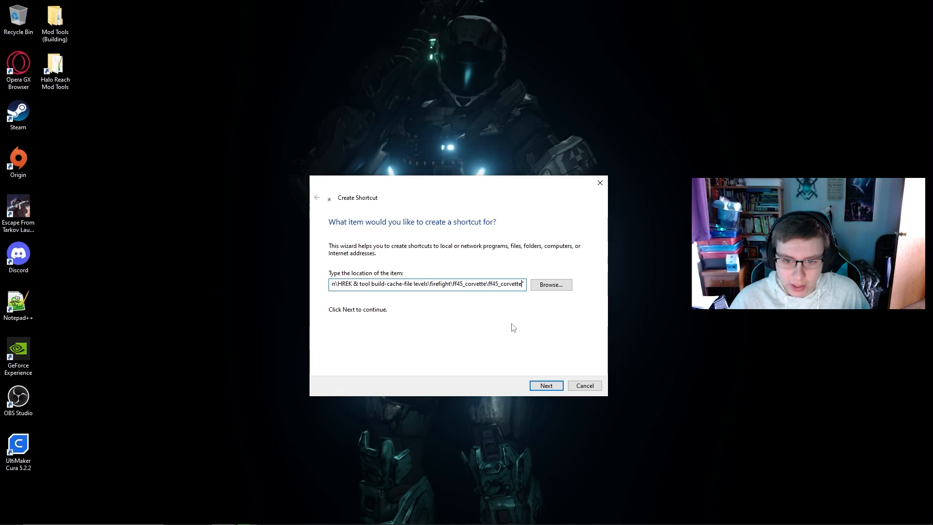
Name the shortcut Corvette and finish creating it
left_click(545, 385)
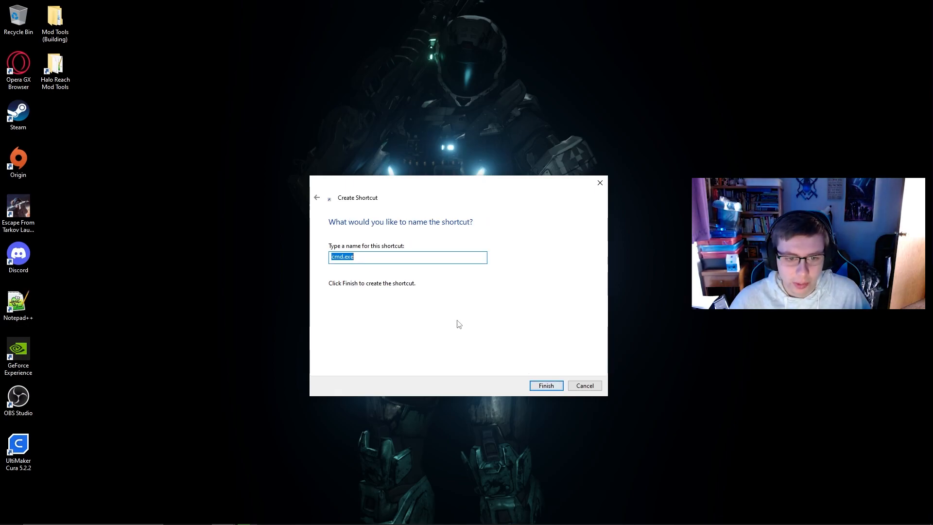
mouse_move(432, 296)
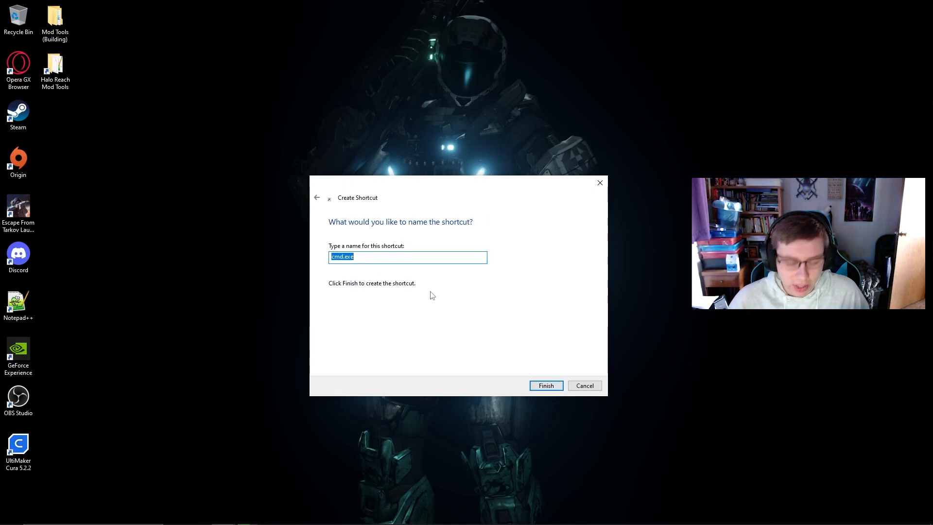
type("Corve")
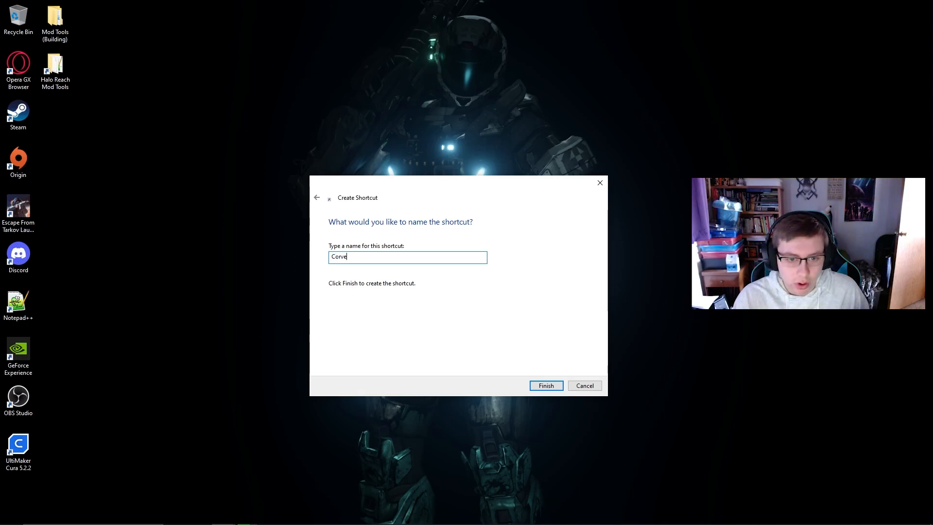
left_click(545, 385)
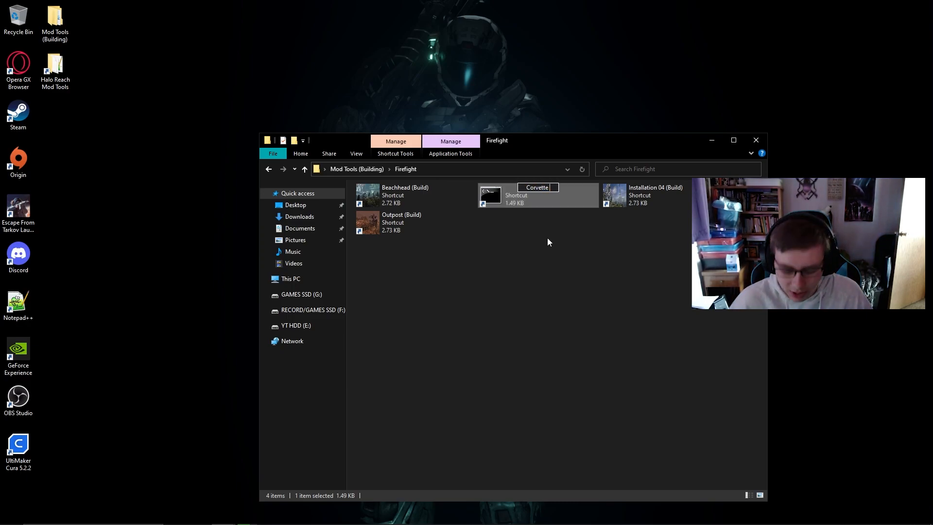
Rename the shortcut to Corvette (Build) and run it to start the cache build
type("(Build")
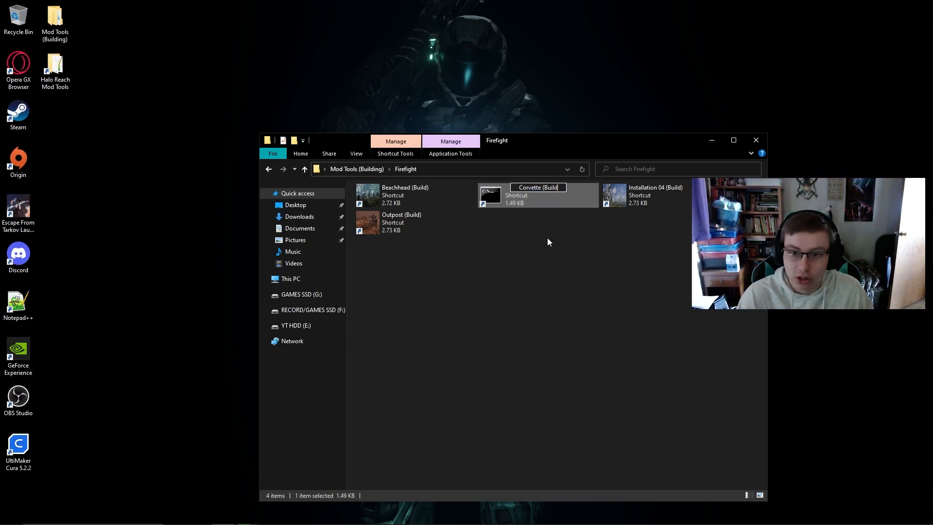
left_click(560, 246)
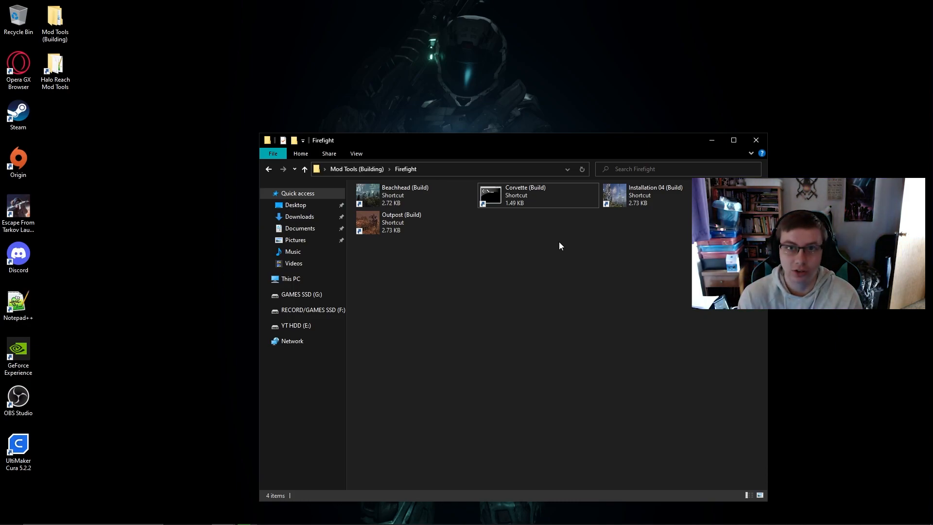
mouse_move(515, 195)
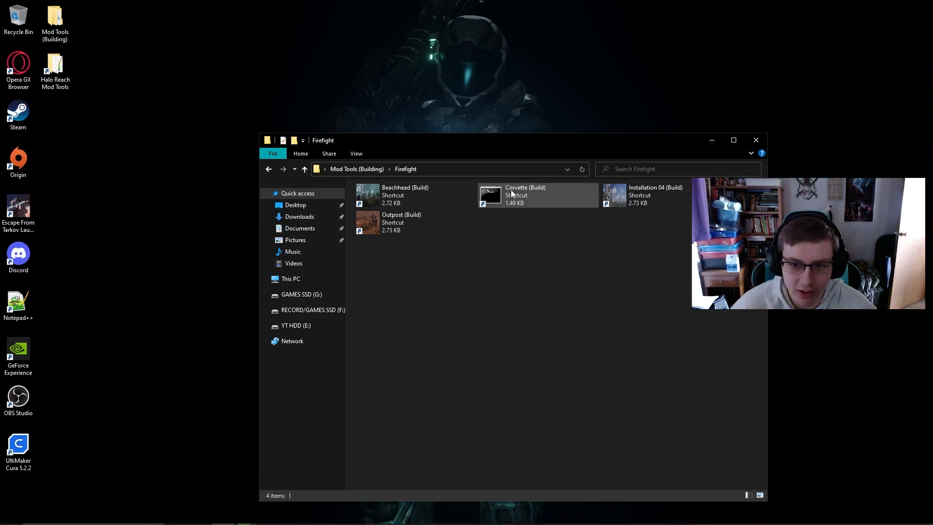
mouse_move(516, 194)
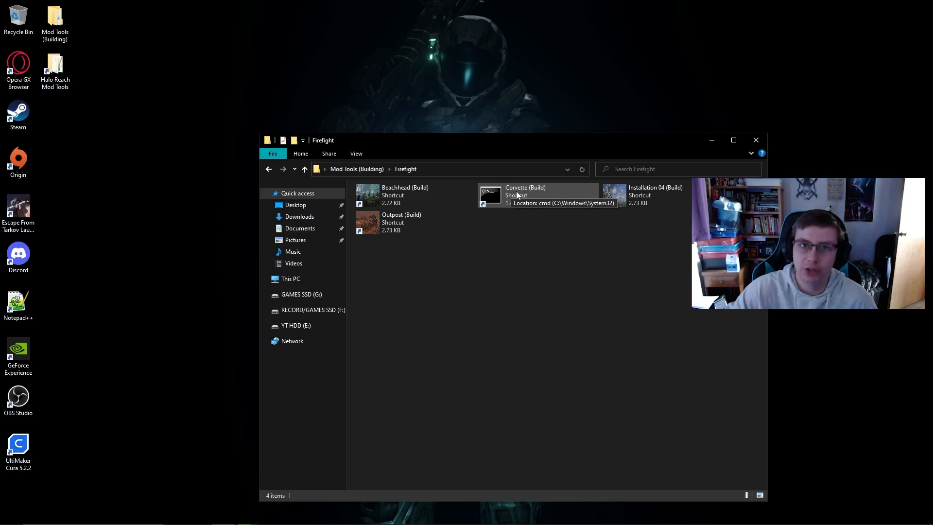
mouse_move(544, 198)
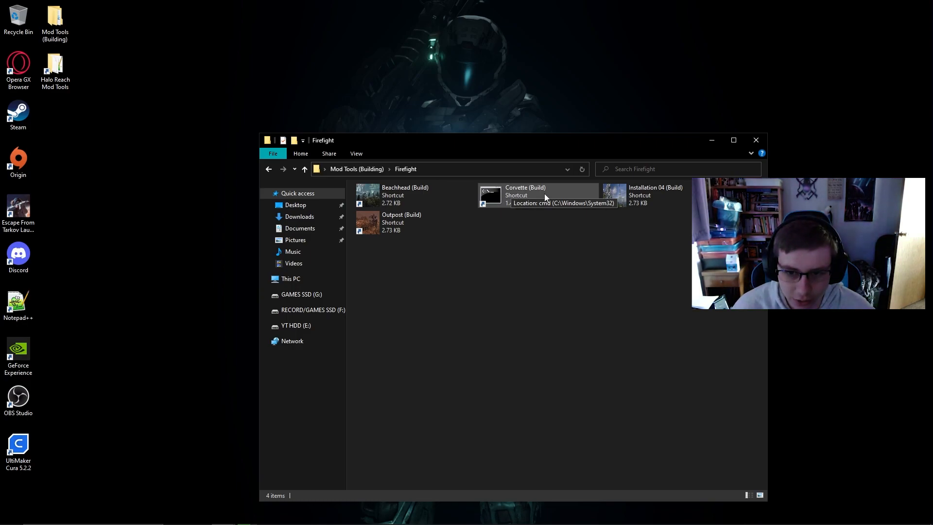
double_click(526, 195)
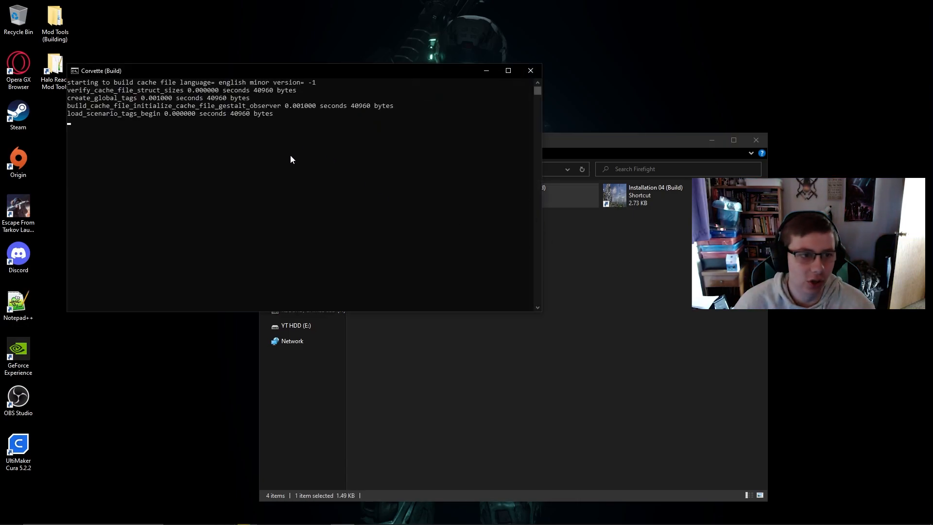
mouse_move(202, 101)
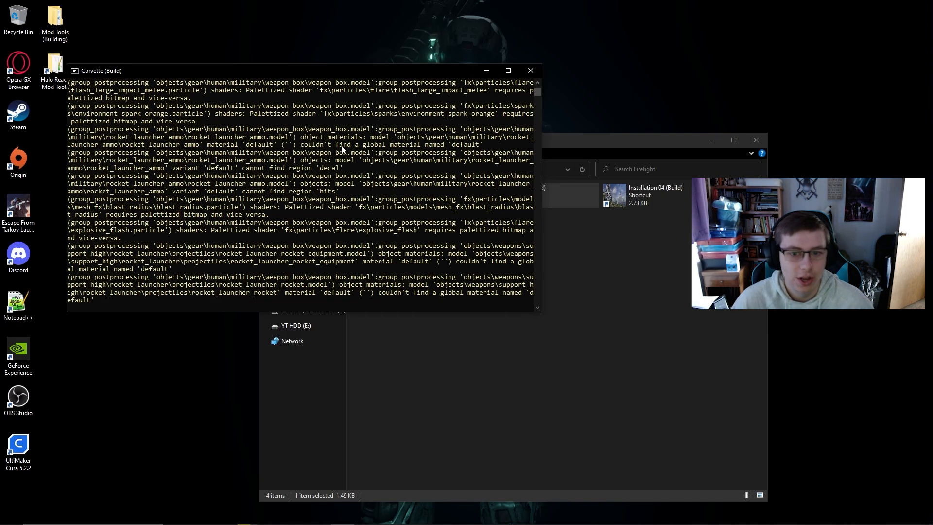
Follow the Corvette (Build) console output as tool build-cache-file runs
scroll("down", 3)
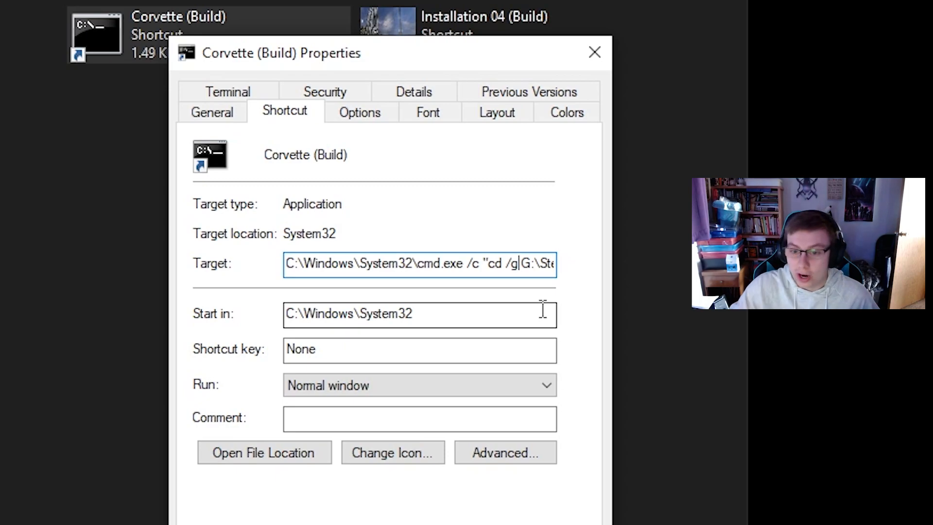
mouse_move(448, 338)
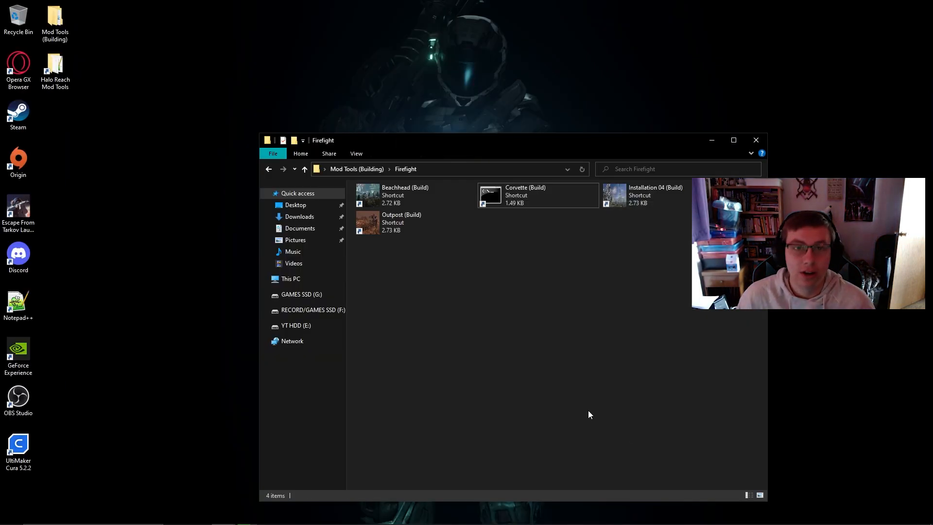
Browse to the HREK maps folder and select the ff10_prototype.map file
left_click(55, 65)
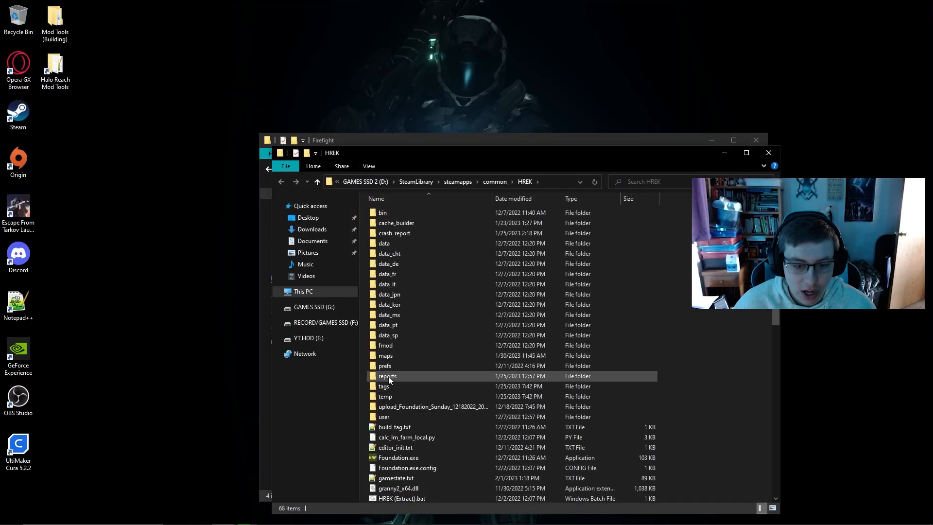
double_click(384, 356)
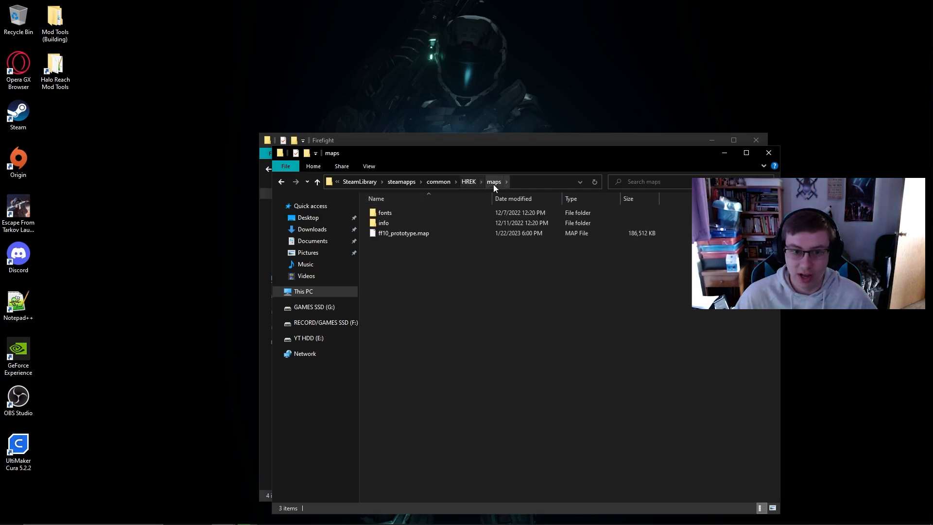
left_click(402, 233)
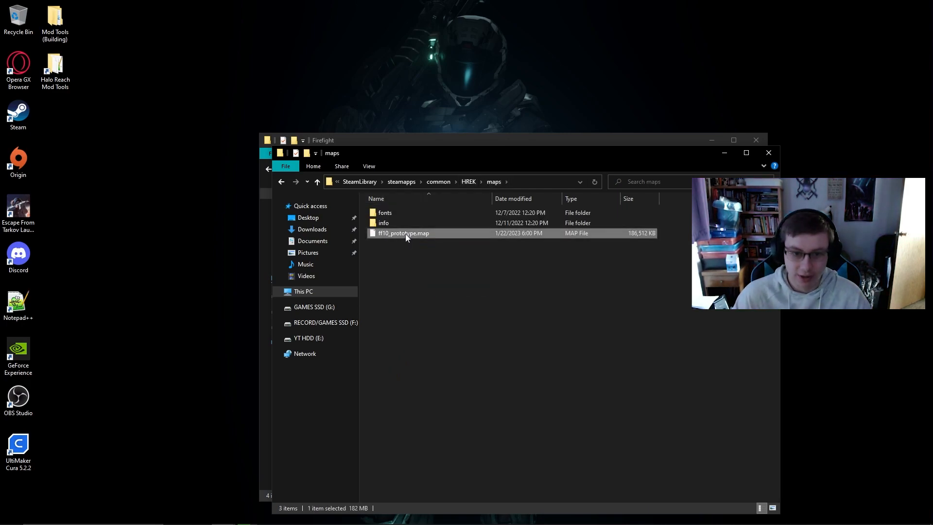